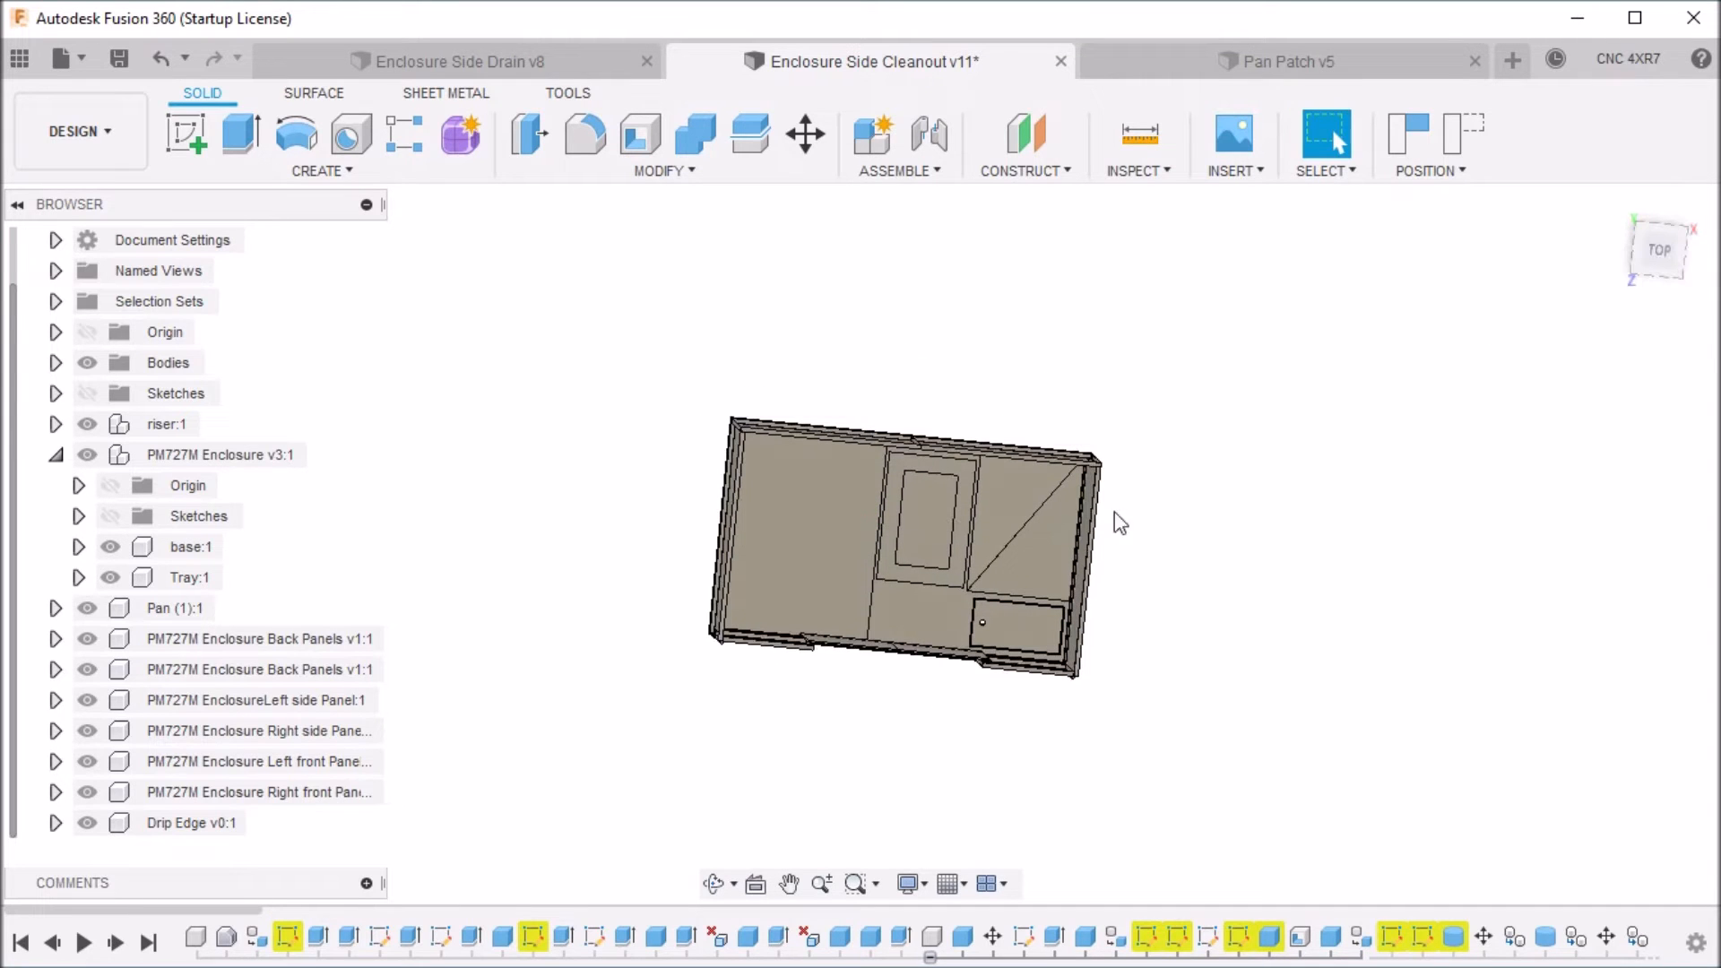
{"action": "mouse_move", "coordinate": [920, 483]}
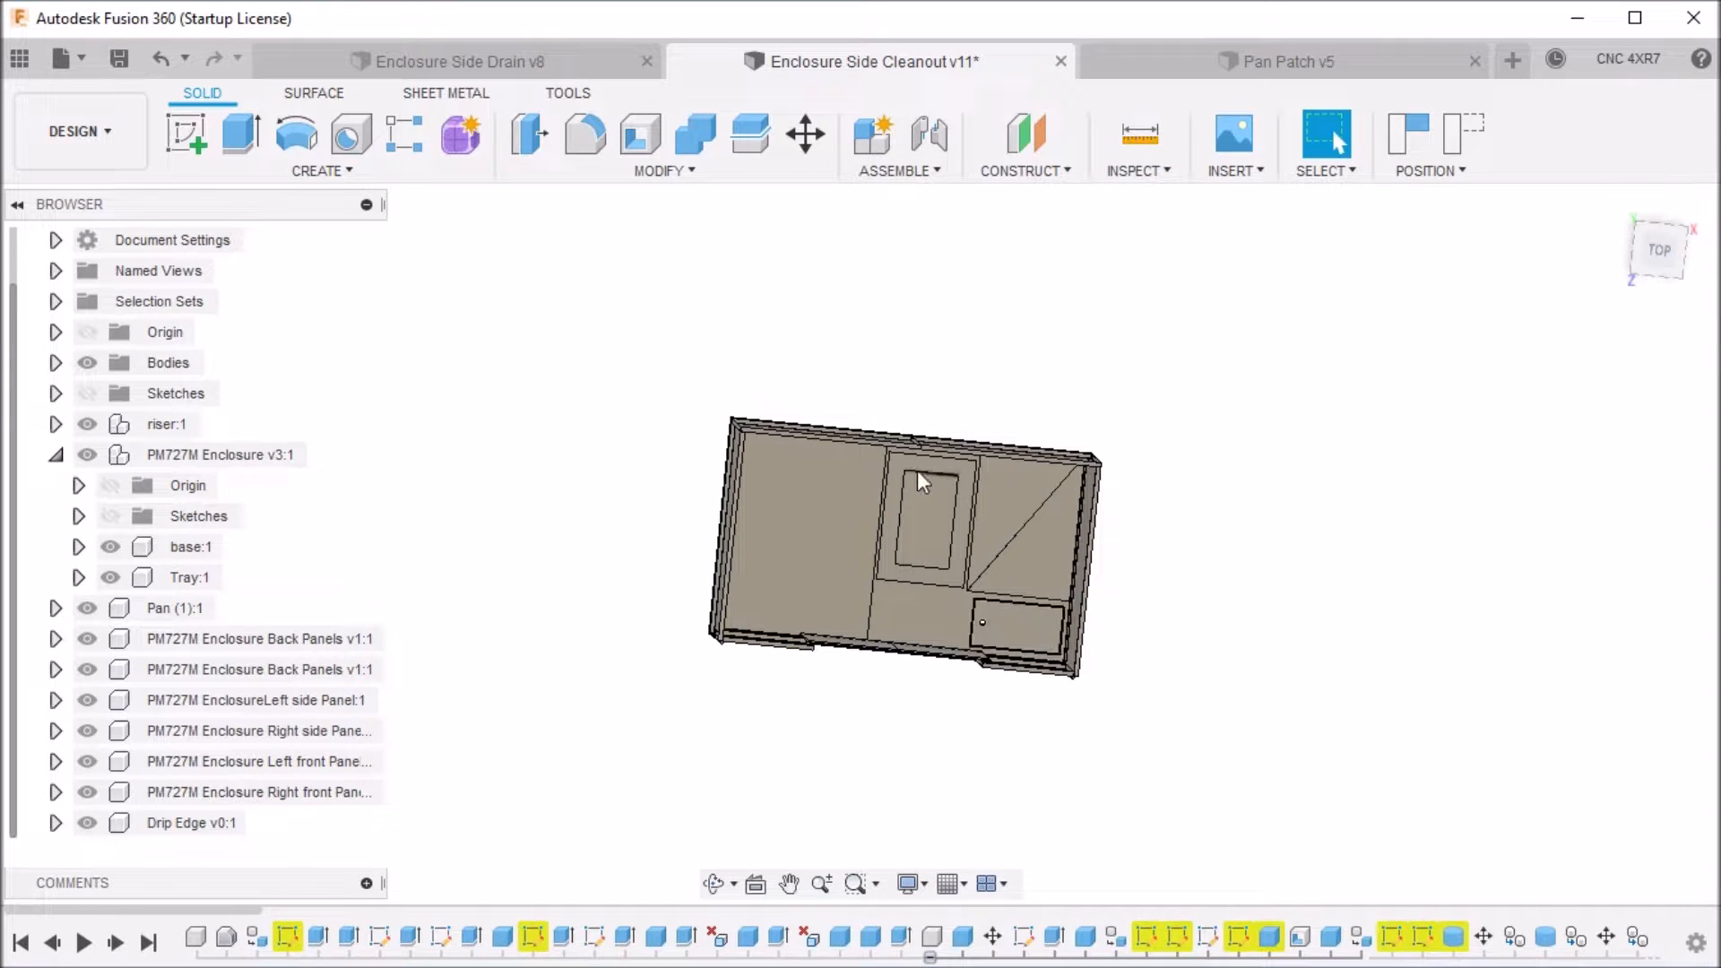
{"action": "mouse_move", "coordinate": [1043, 698]}
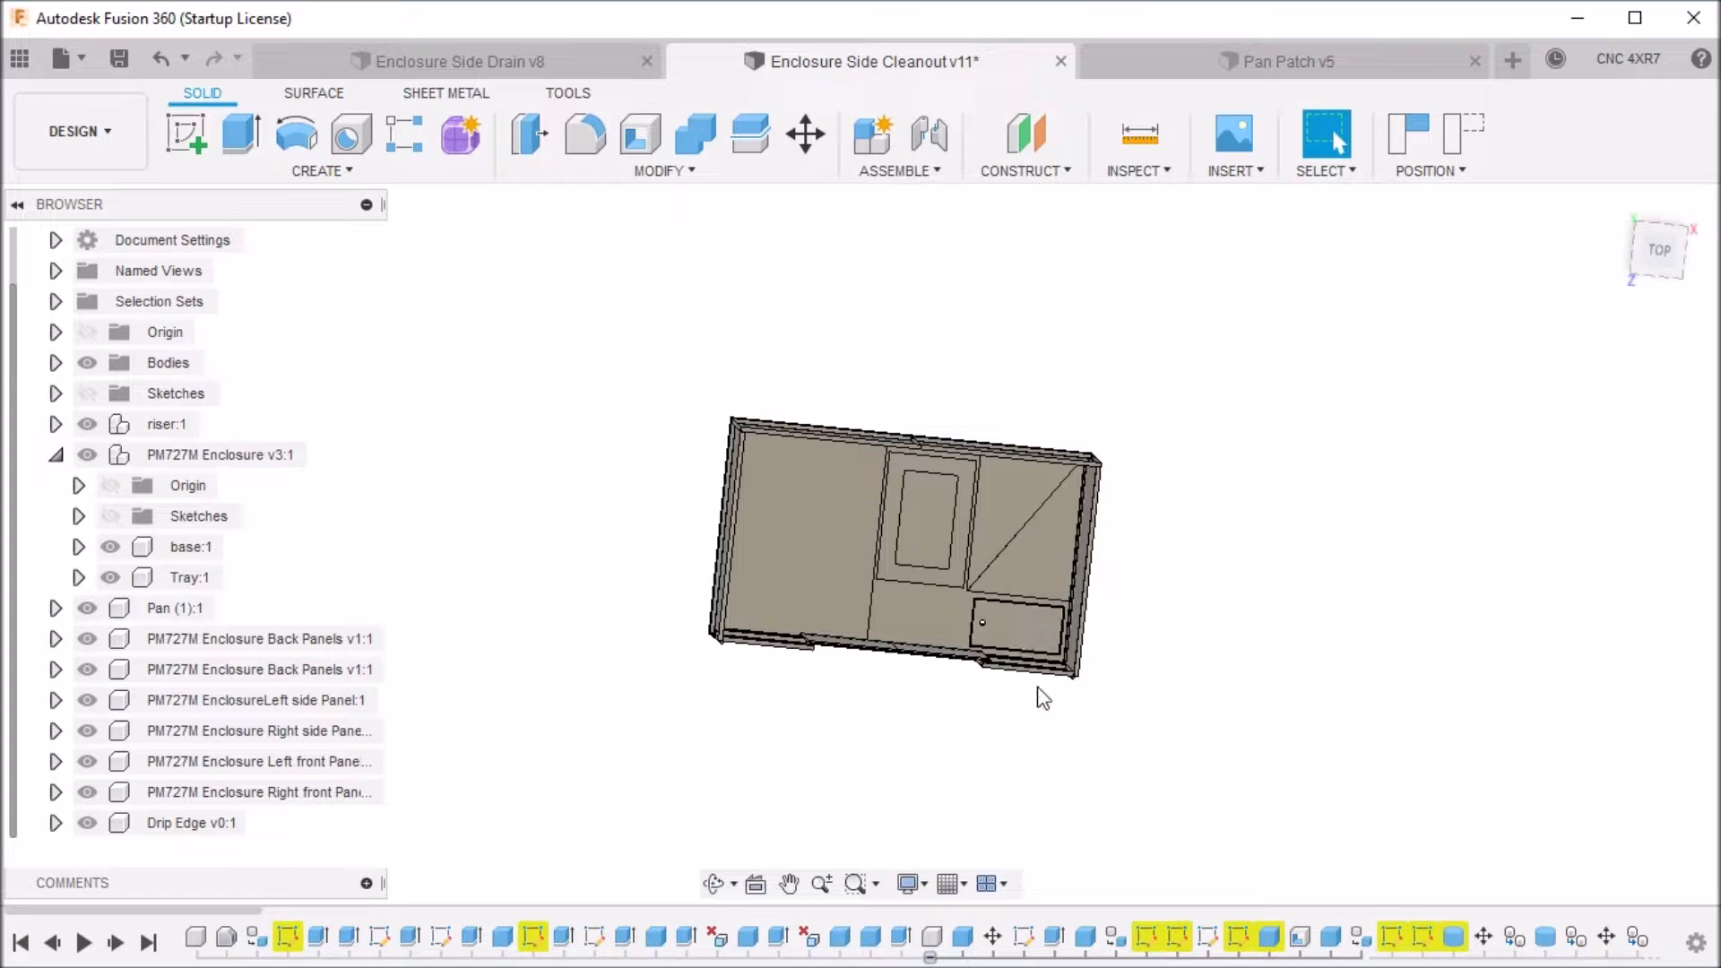
{"action": "mouse_move", "coordinate": [1061, 680]}
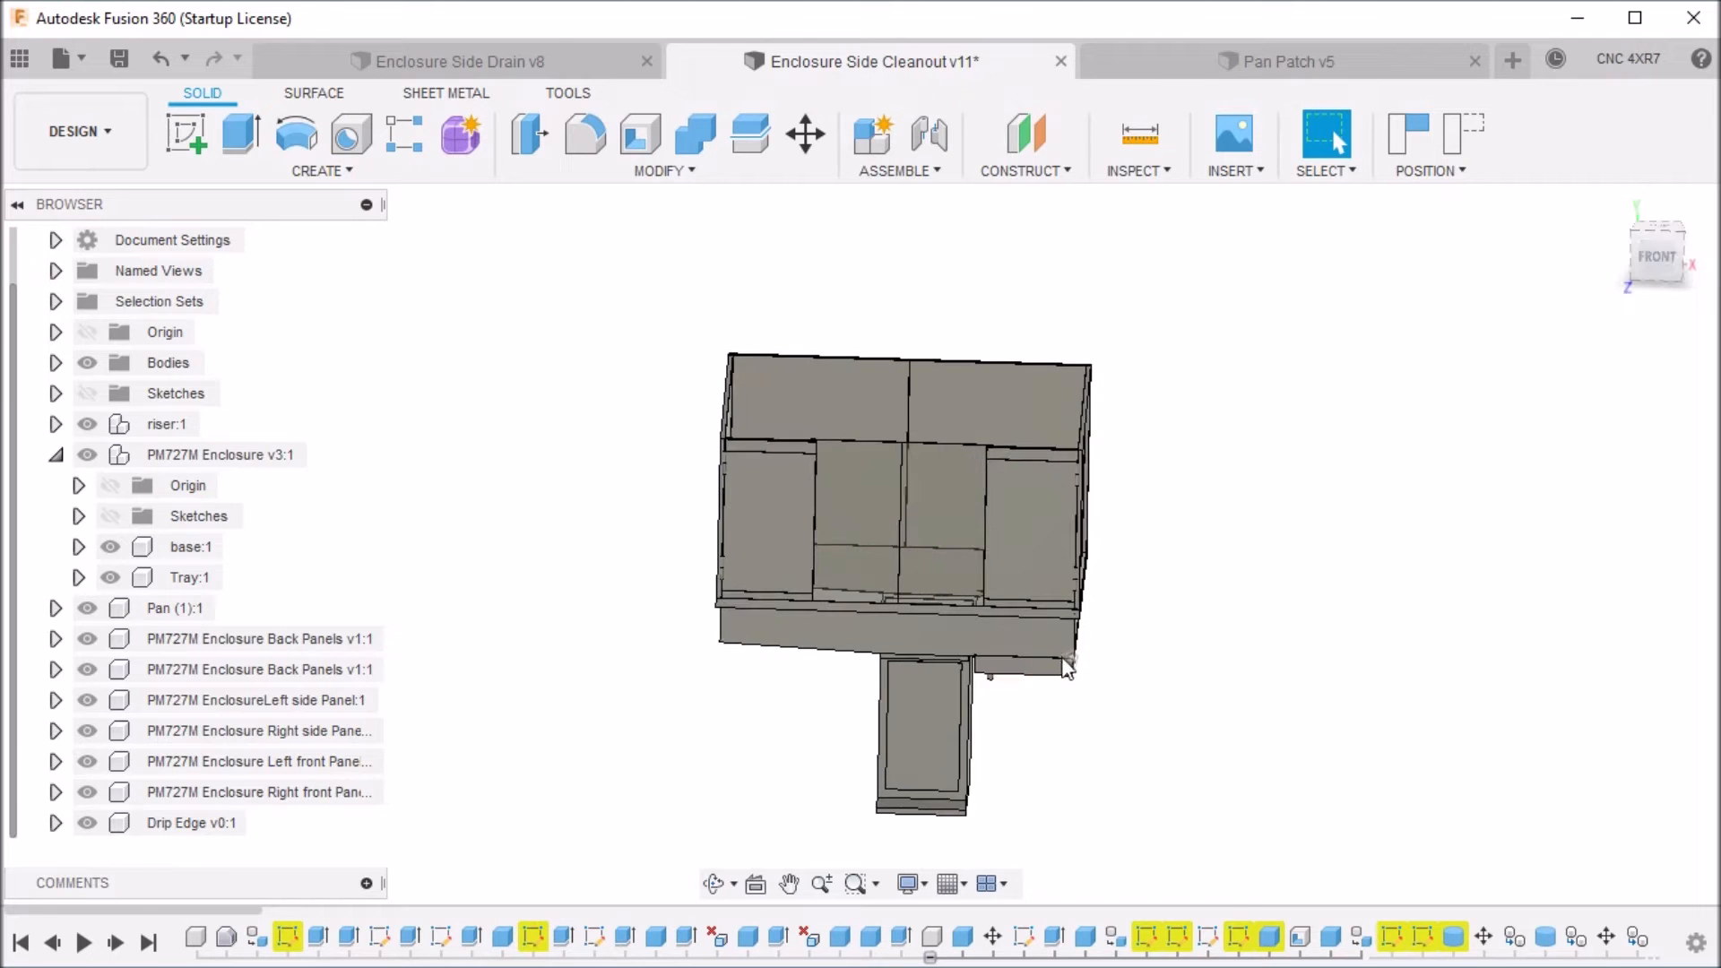
Snap the Cleanout enclosure to the front view, then orbit down to see its interior floor
{"action": "left_click", "coordinate": [1657, 257]}
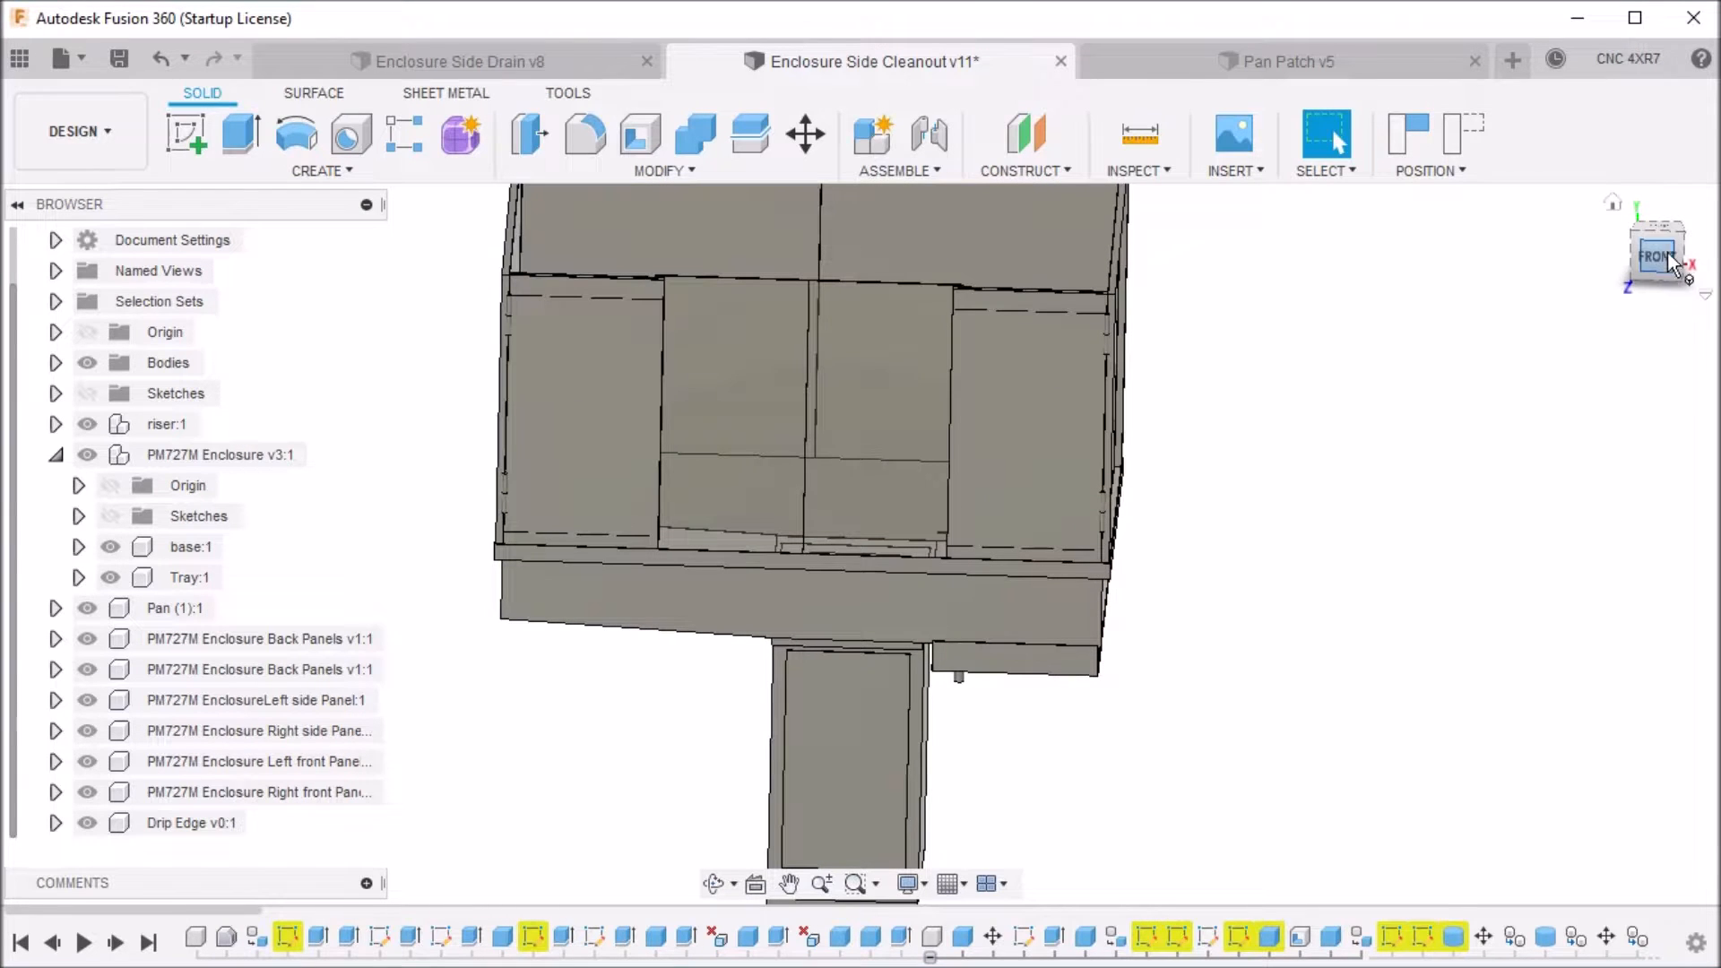
{"action": "left_click", "coordinate": [1657, 257]}
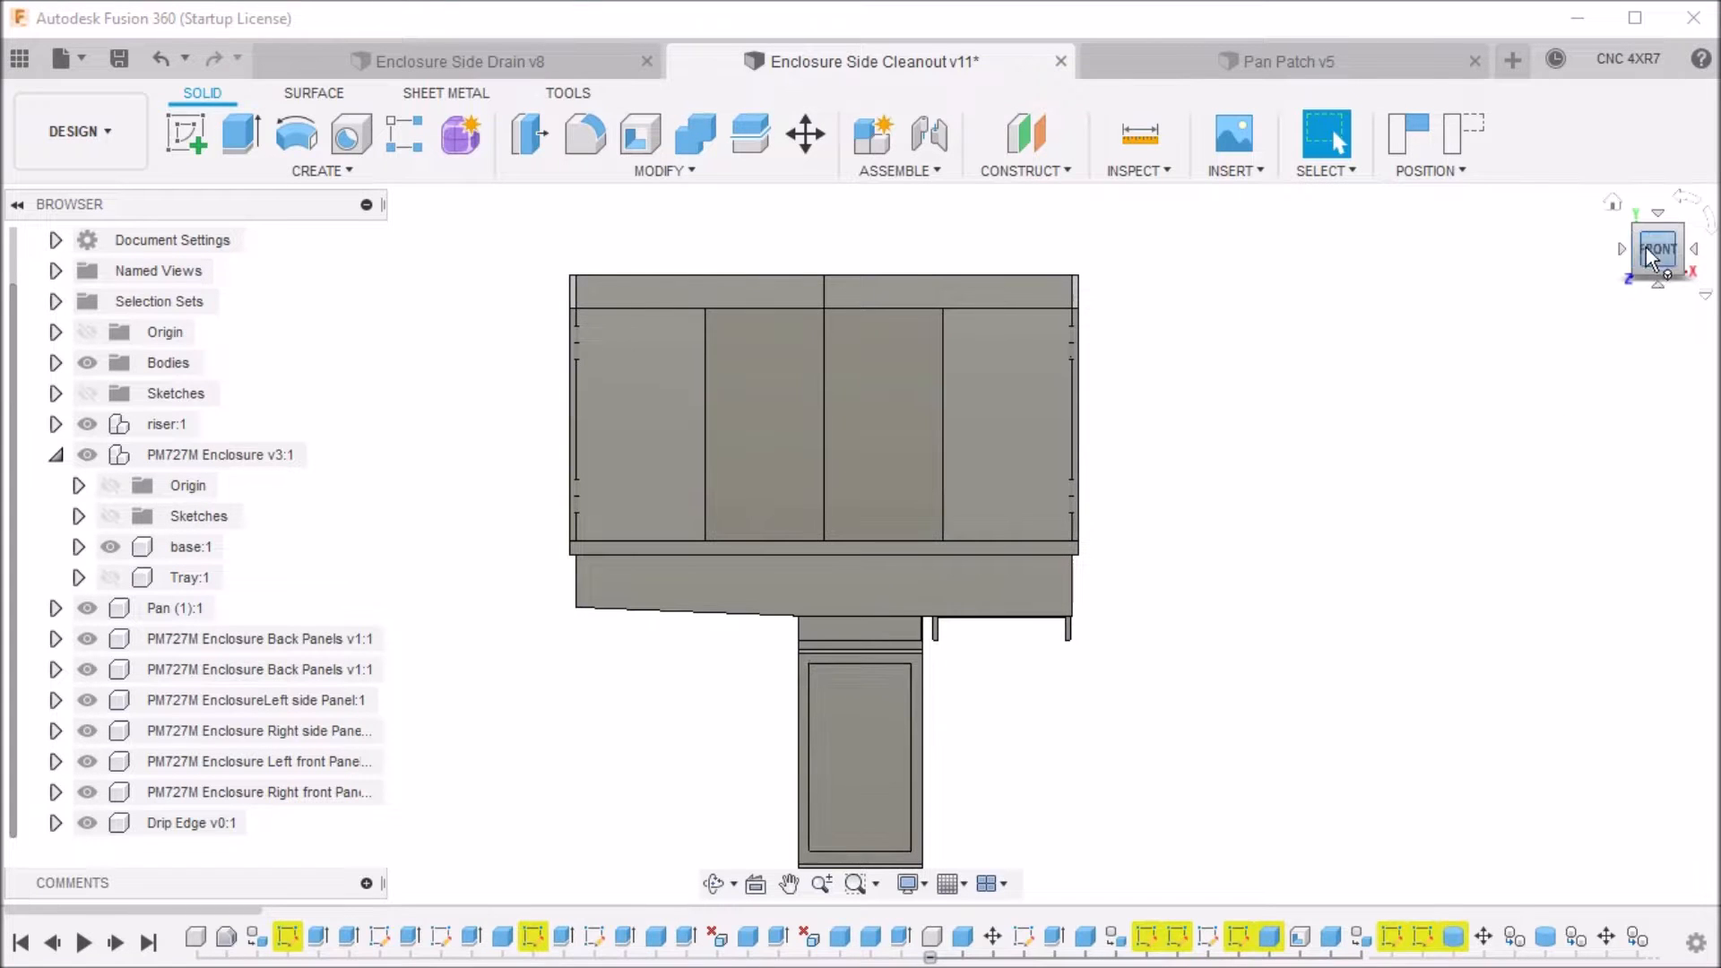
{"action": "left_click_drag", "start_coordinate": [1658, 248], "coordinate": [1614, 285]}
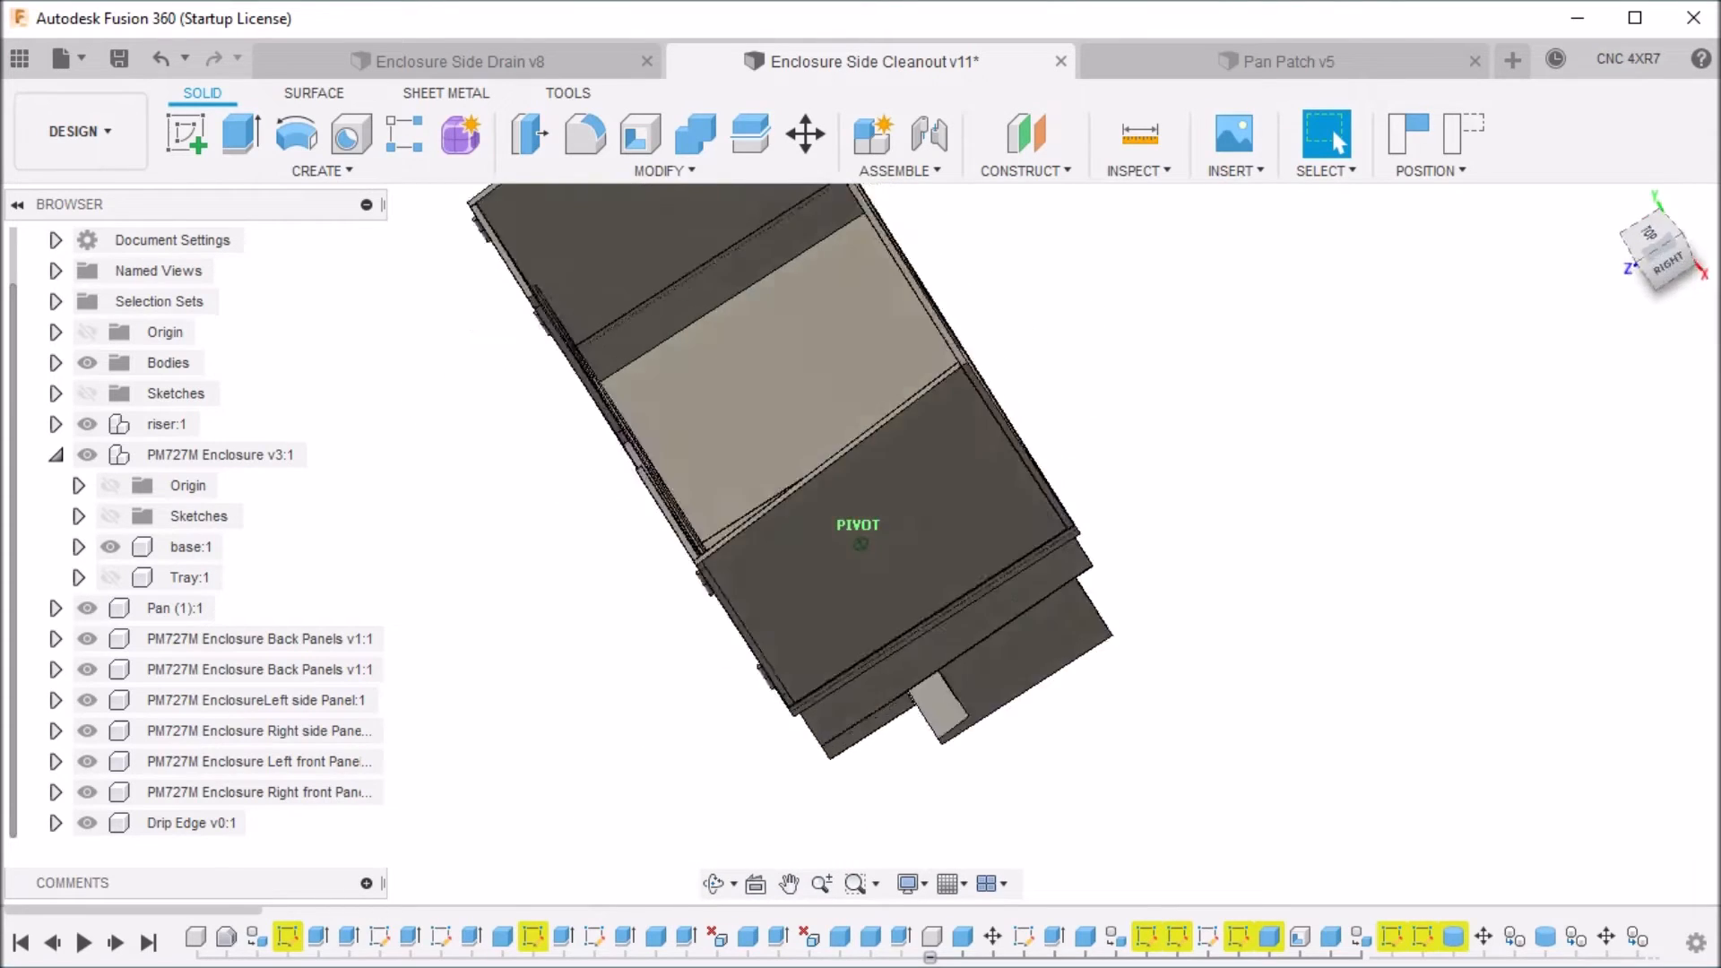
Switch to the Pan Patch v5 document showing the recessed tray and drain pipe
{"action": "left_click", "coordinate": [1285, 62]}
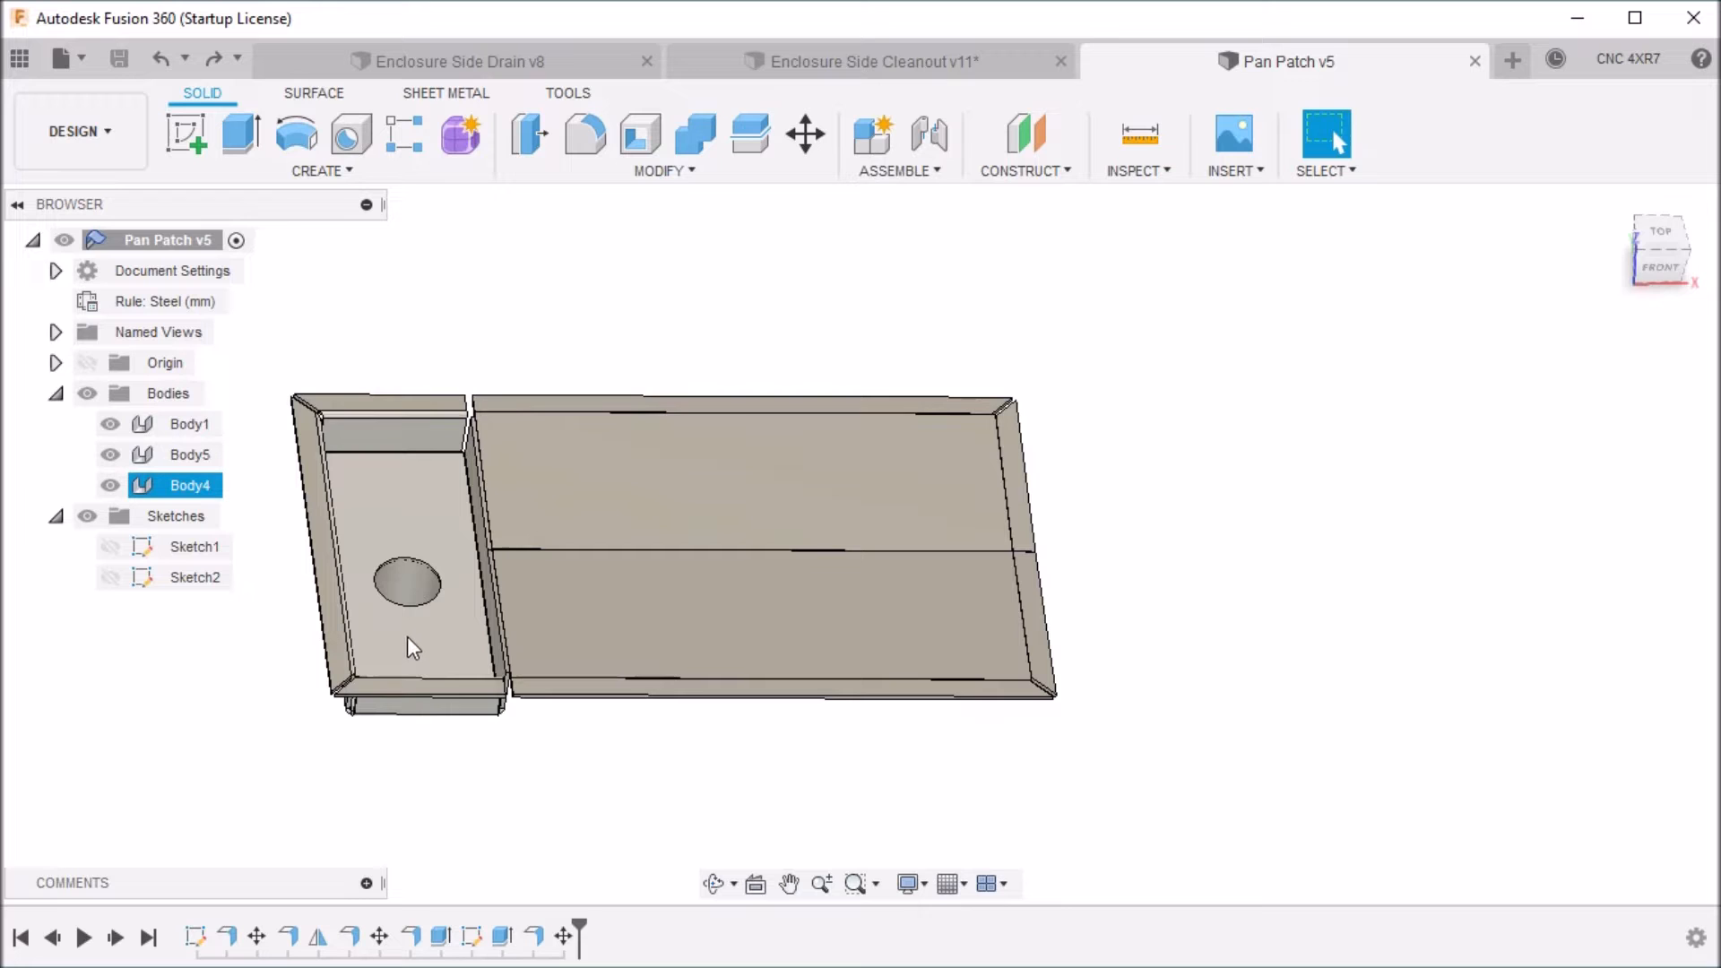
{"action": "mouse_move", "coordinate": [426, 649]}
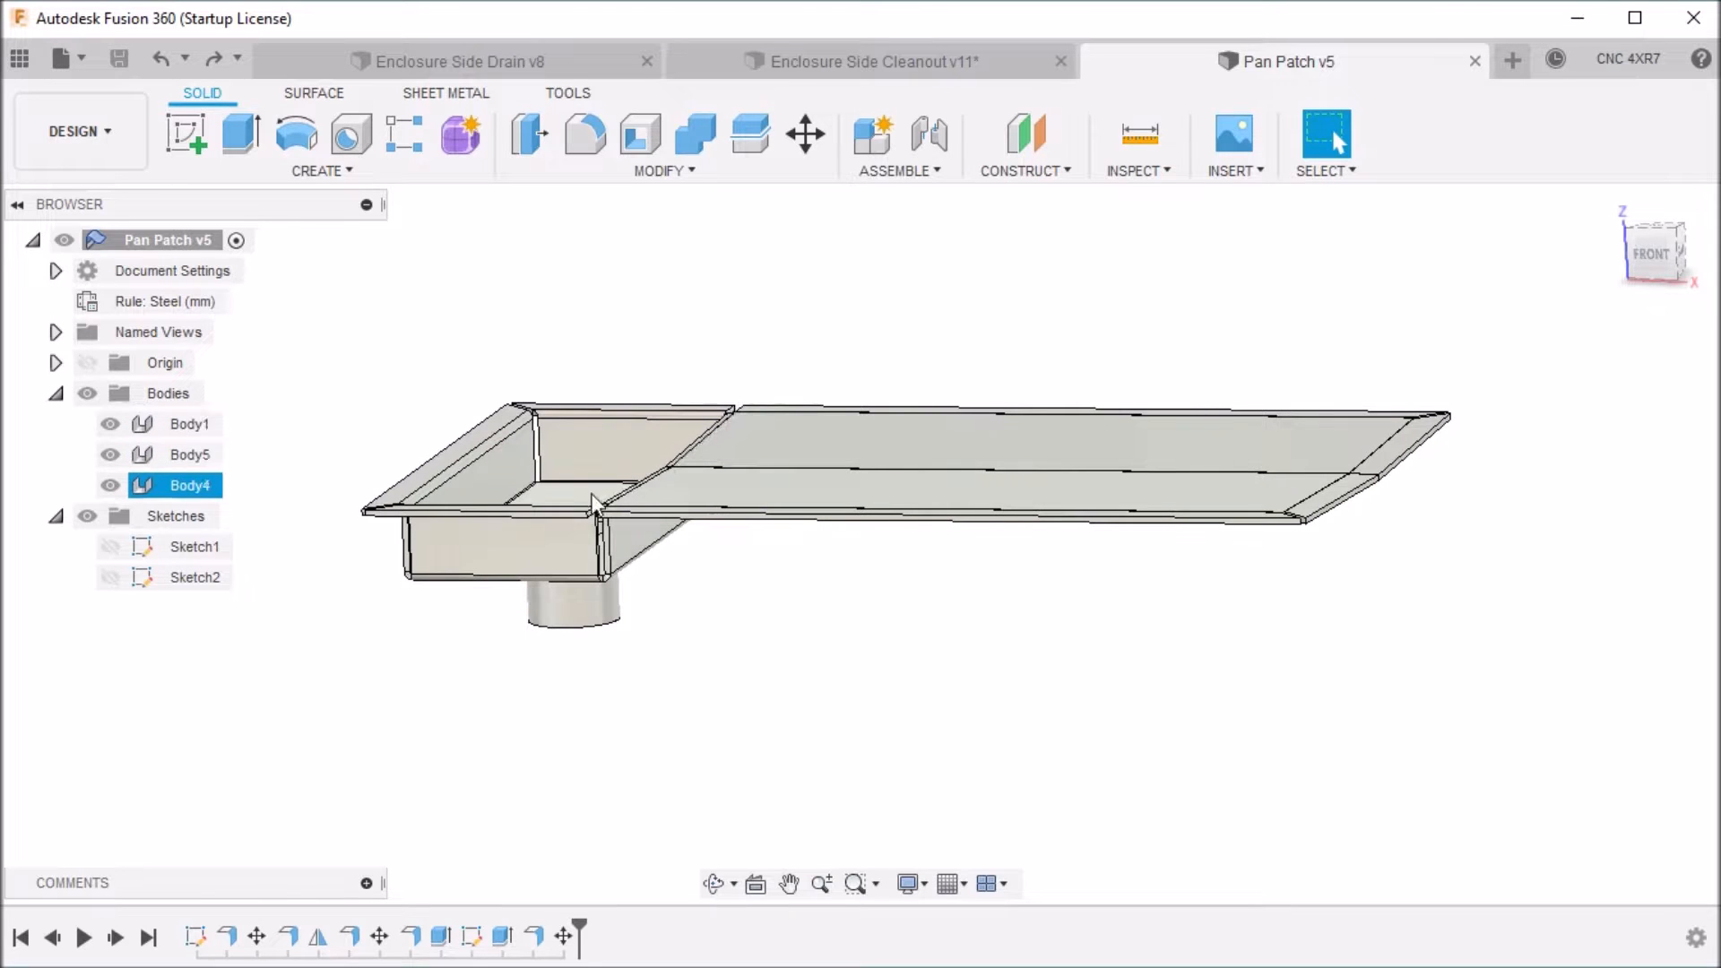
{"action": "left_click", "coordinate": [457, 62]}
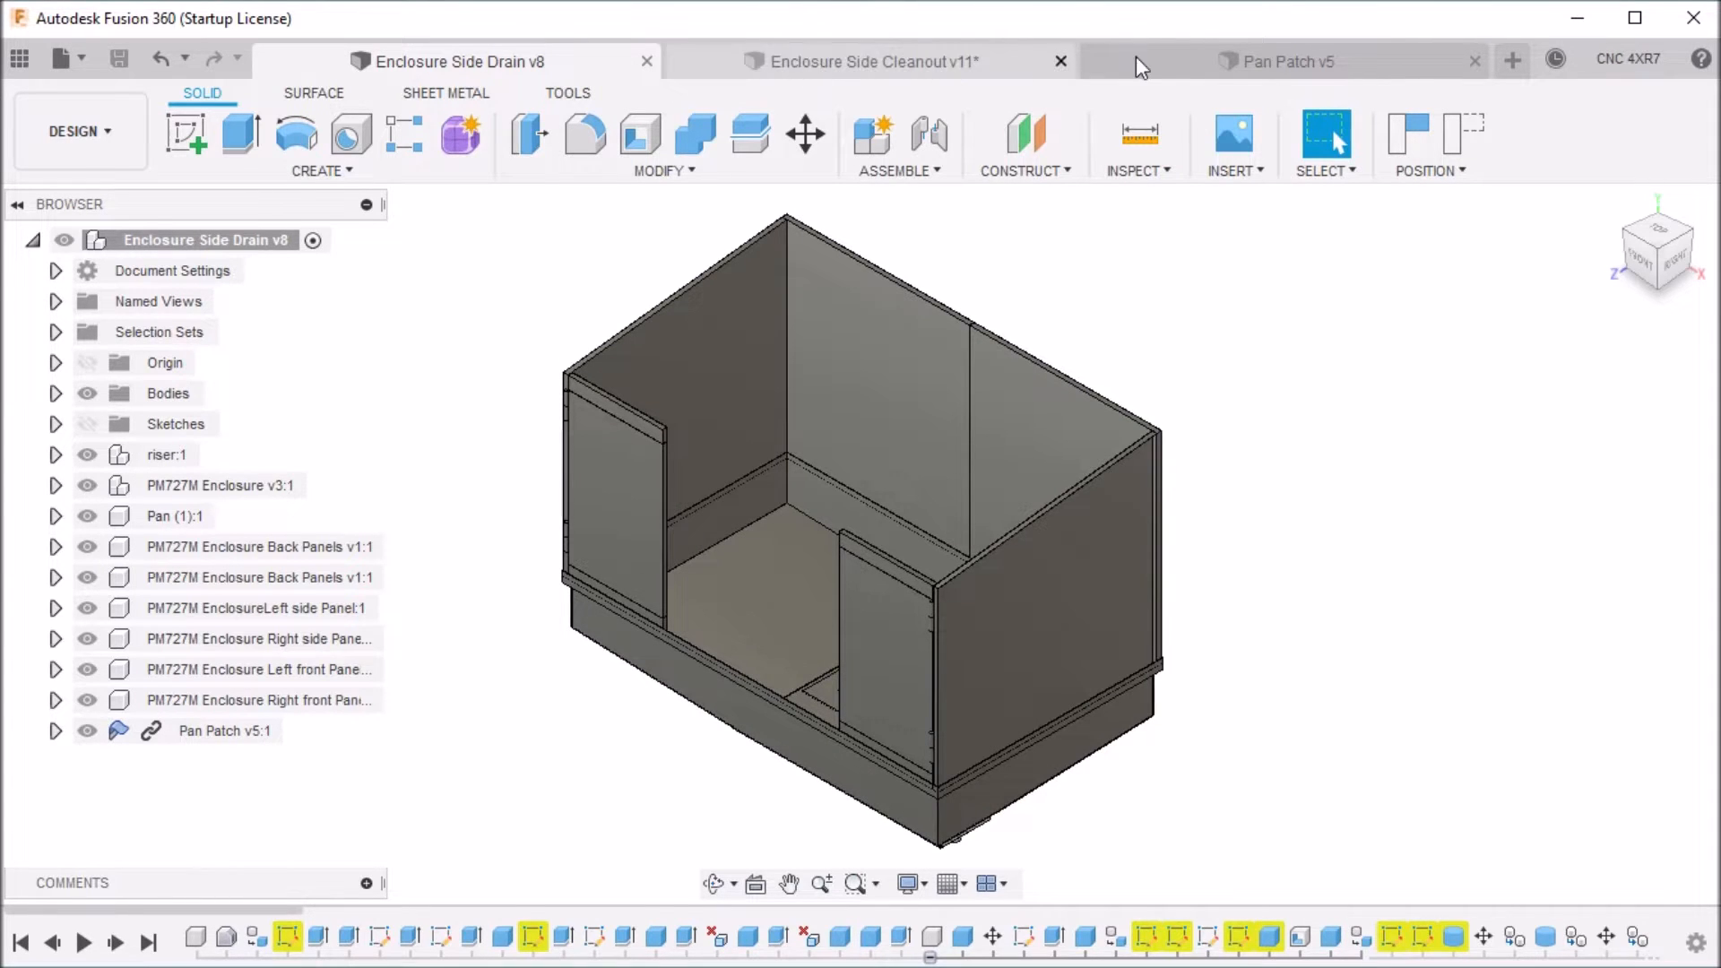
{"action": "left_click", "coordinate": [1279, 62]}
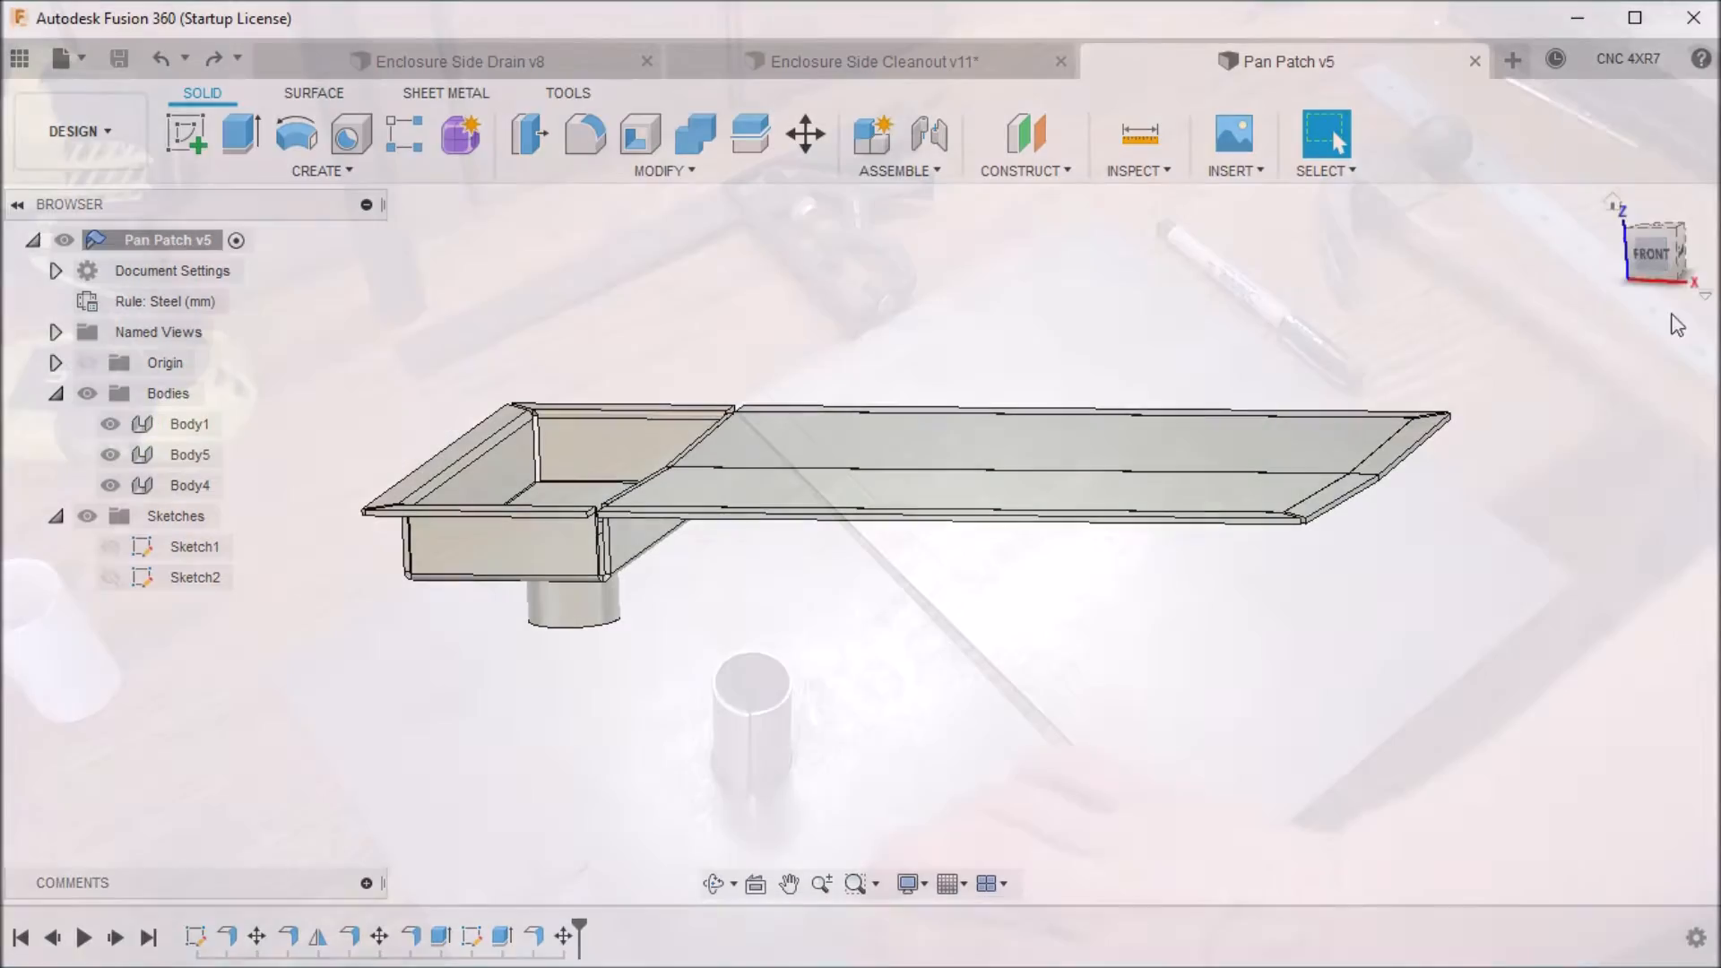